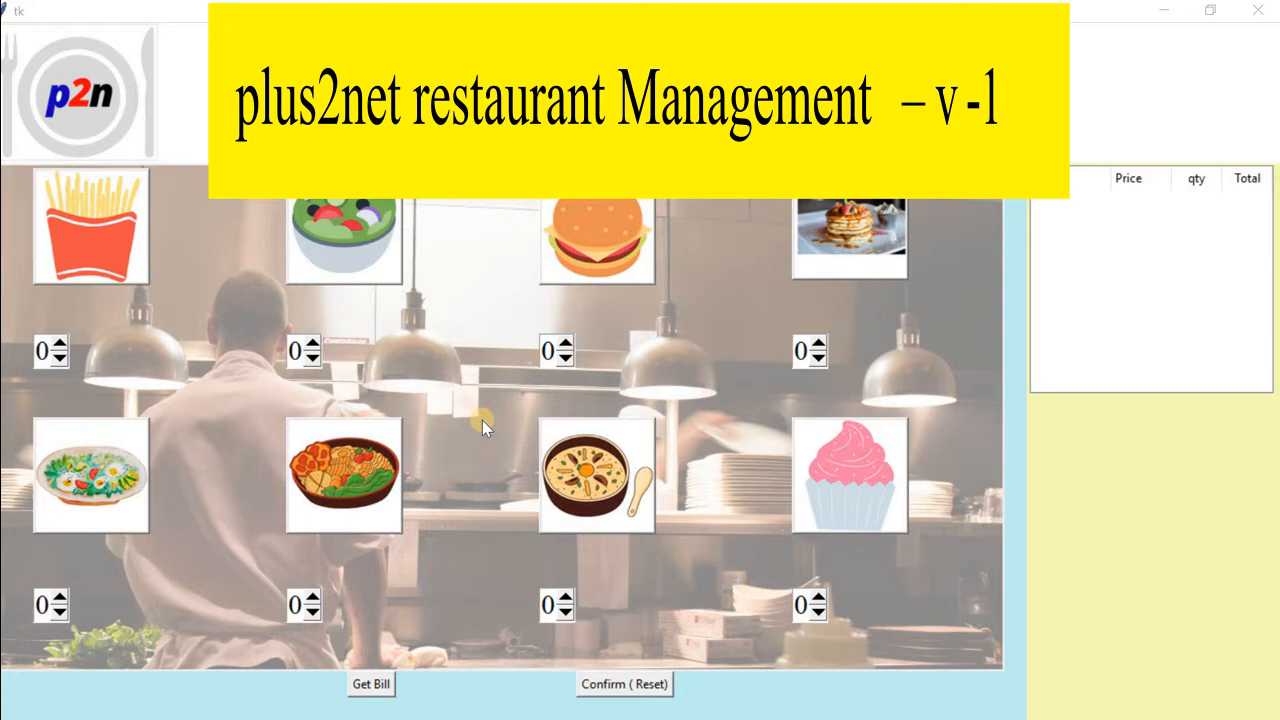
mouse_move(156, 296)
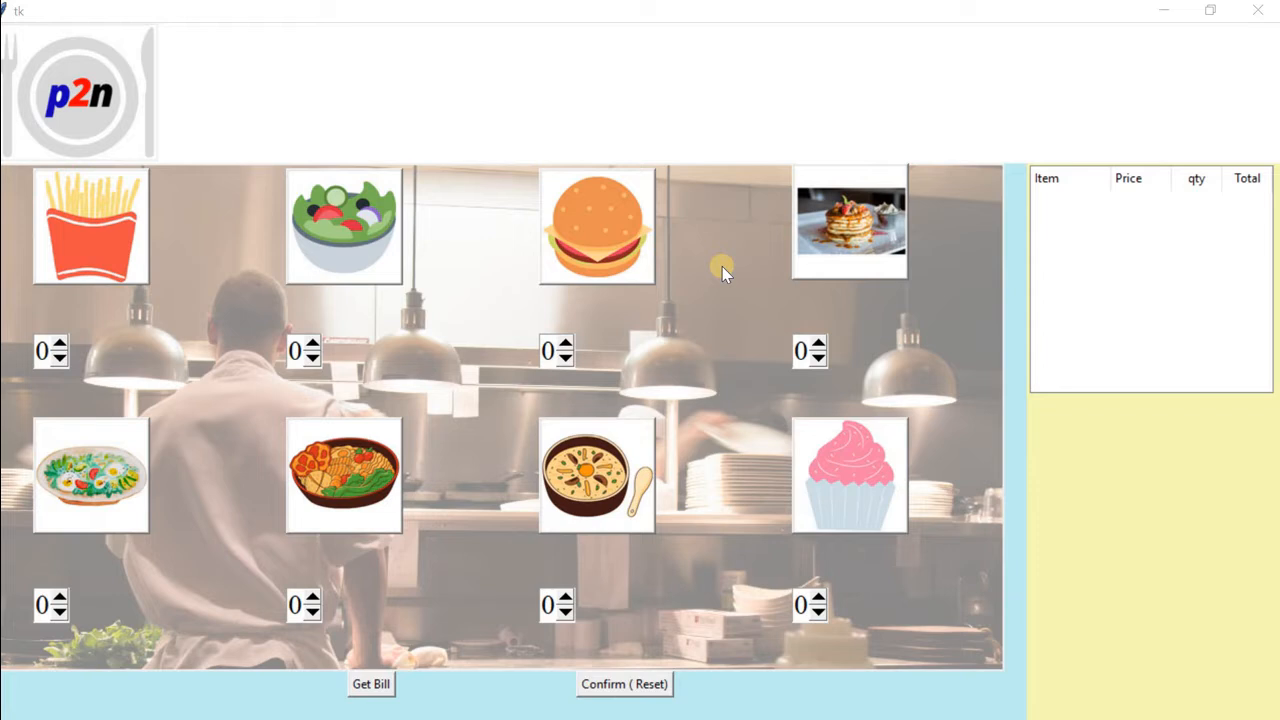
mouse_move(510, 330)
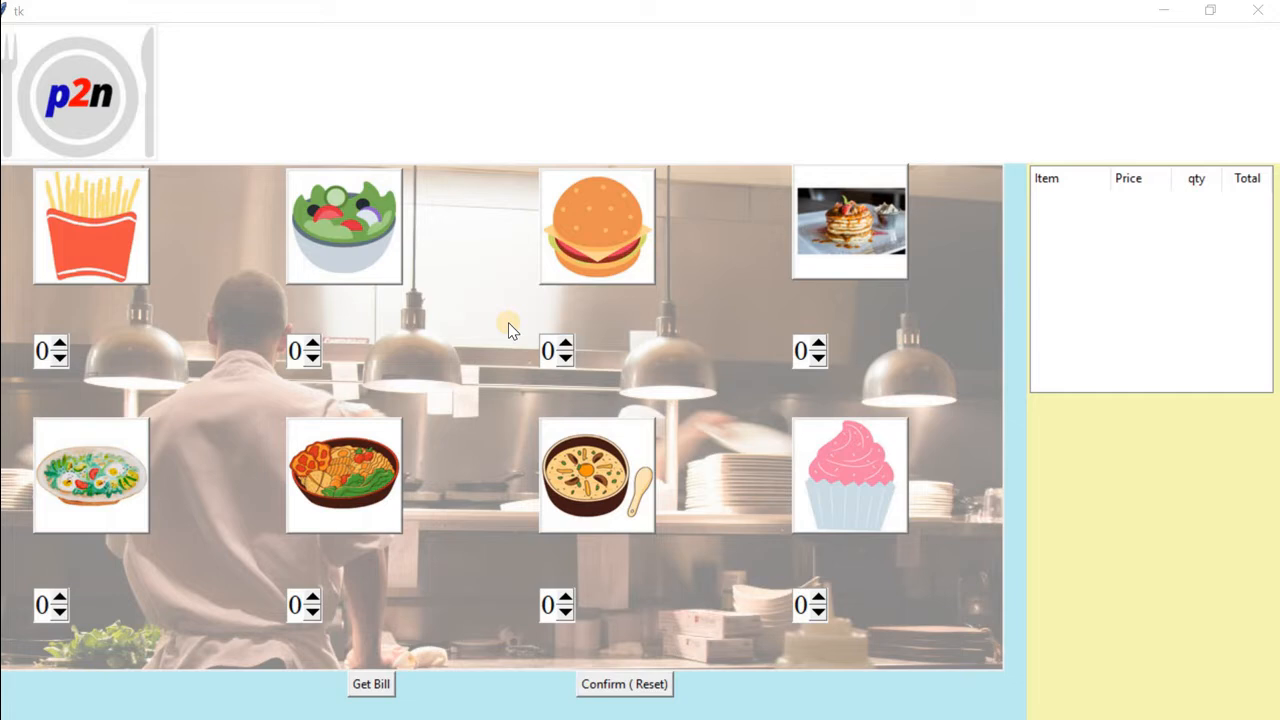
mouse_move(152, 236)
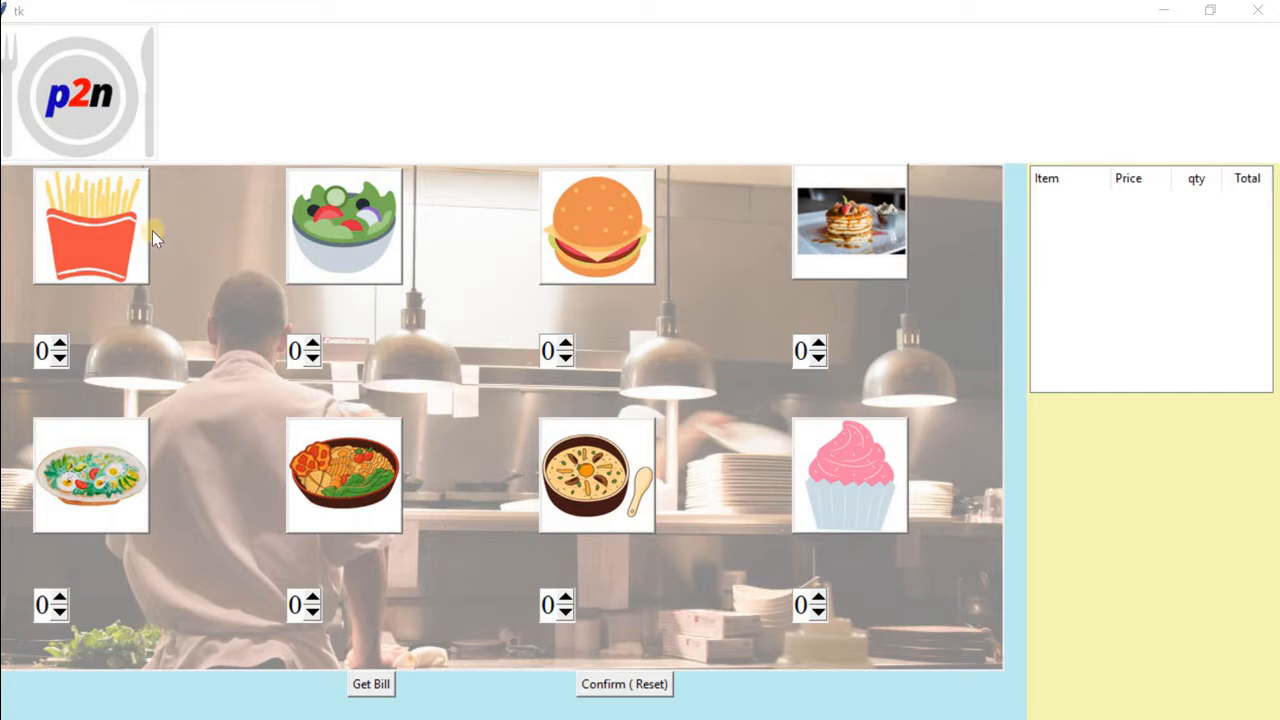
mouse_move(364, 240)
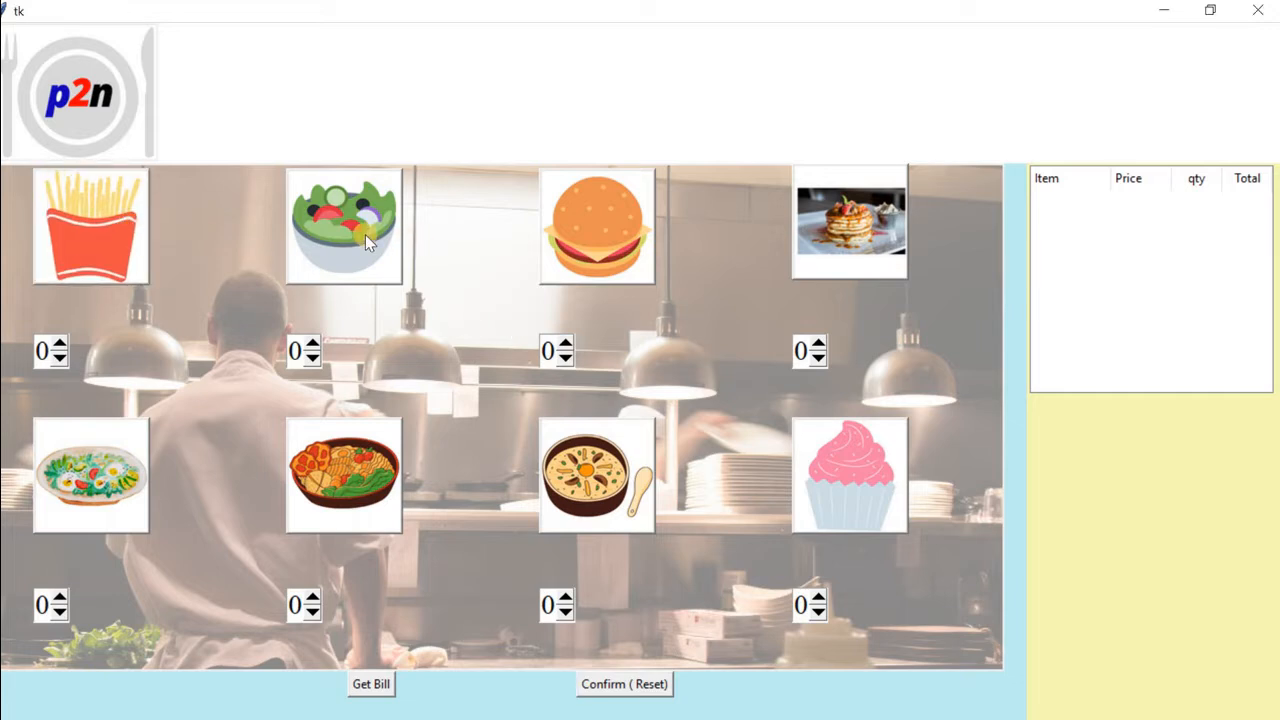
mouse_move(928, 216)
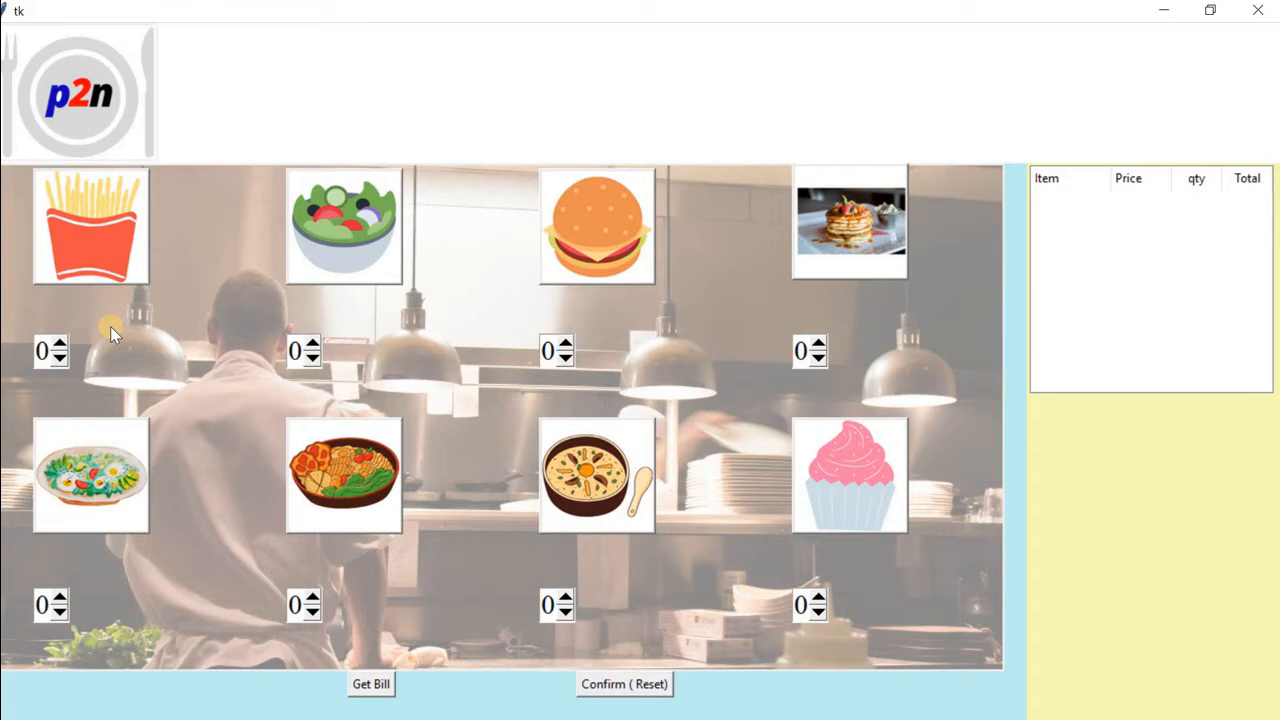
mouse_move(118, 276)
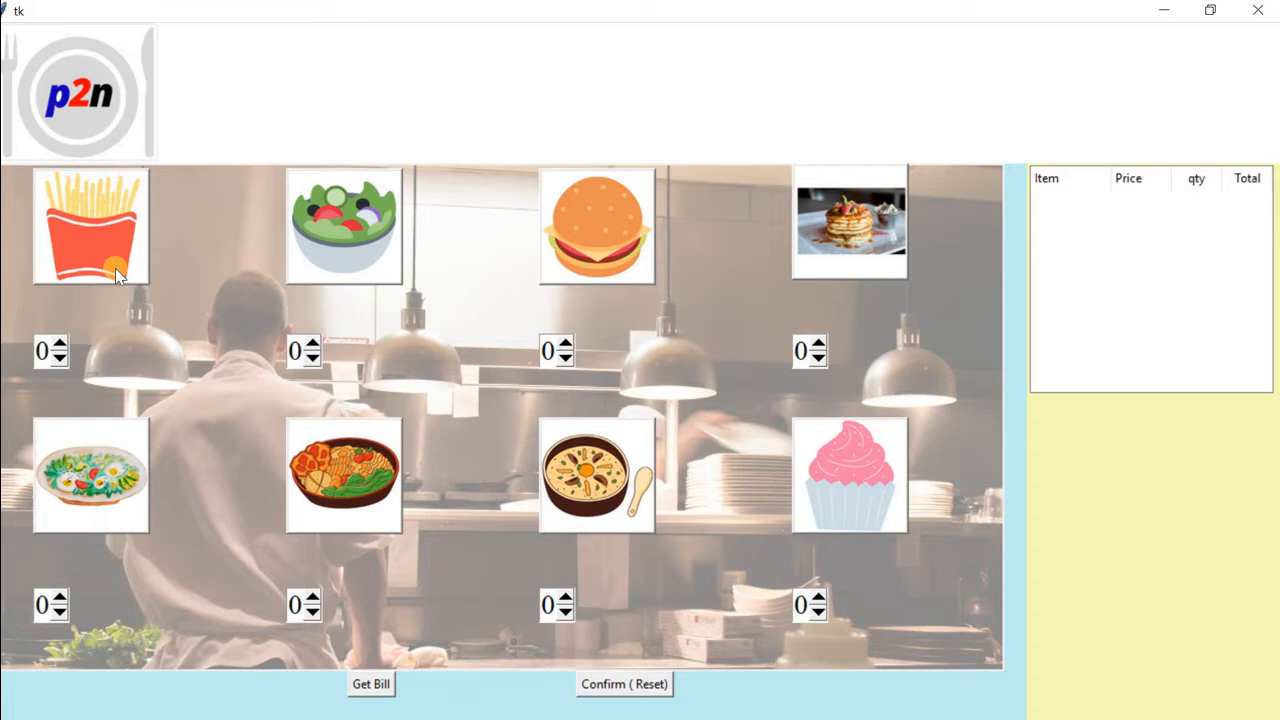
mouse_move(450, 364)
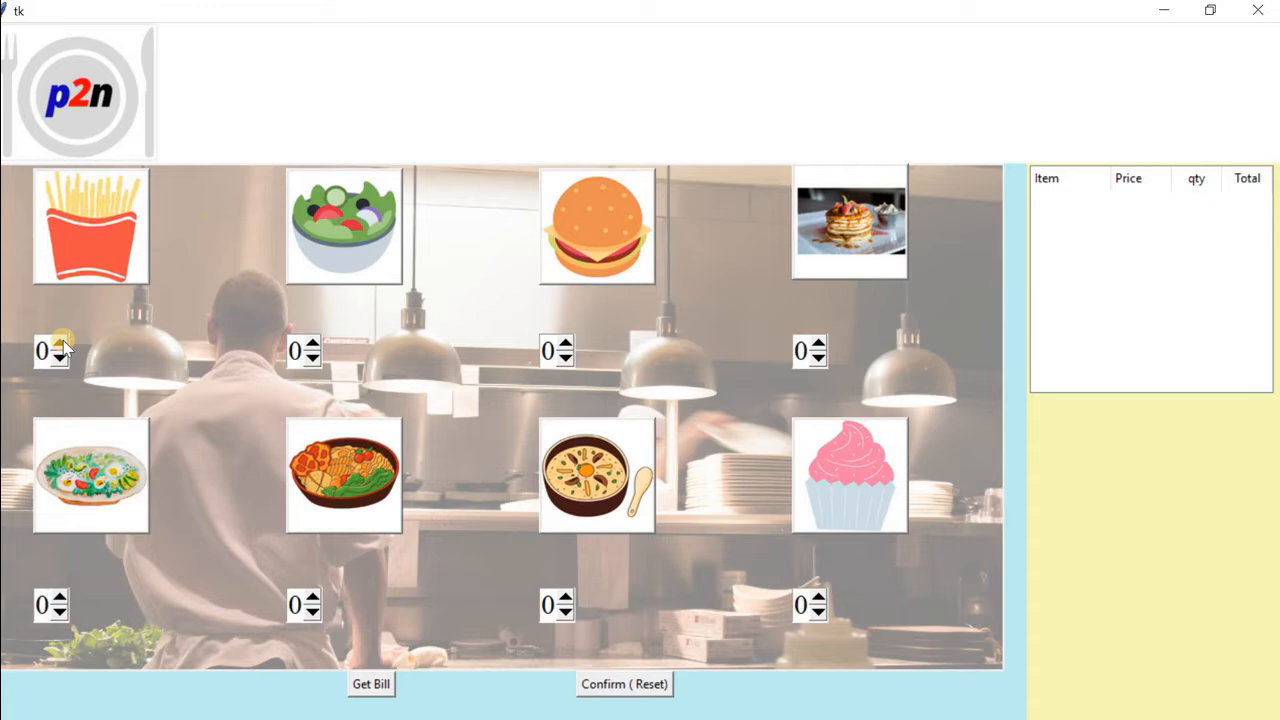
Adjust fries up to 5 then back down to 3, and add 1 burger
click(64, 344)
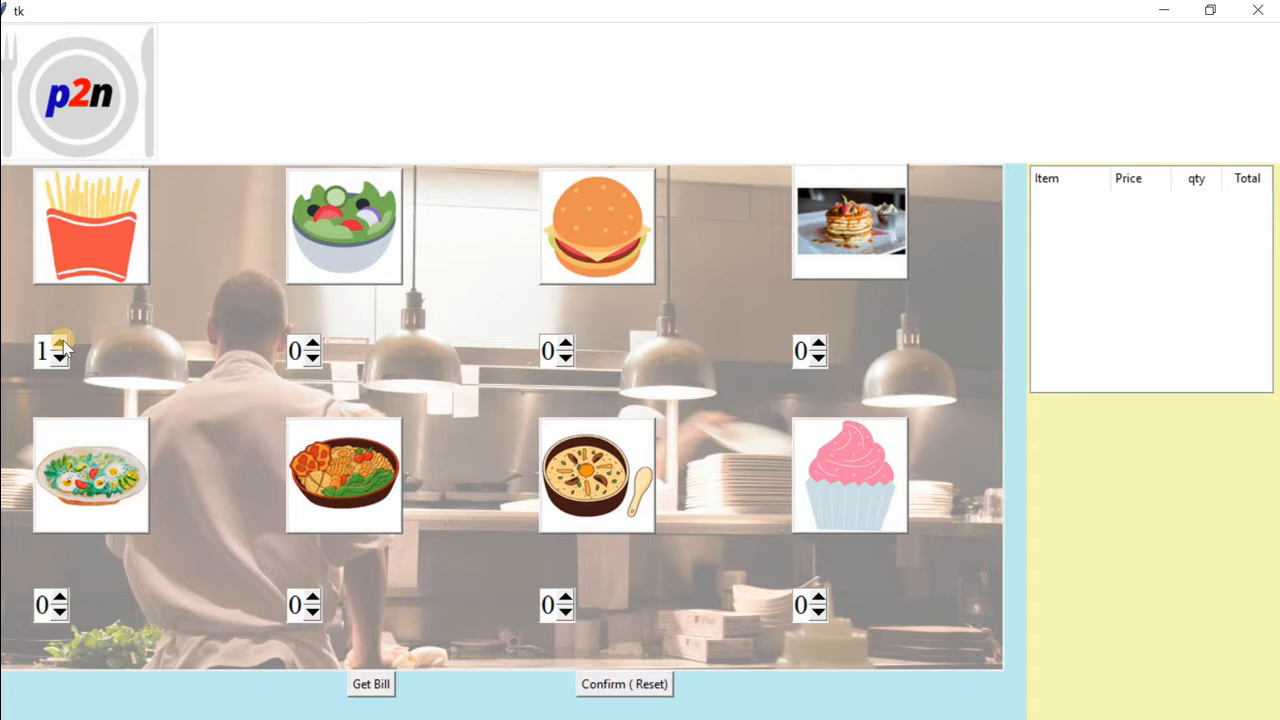
click(64, 344)
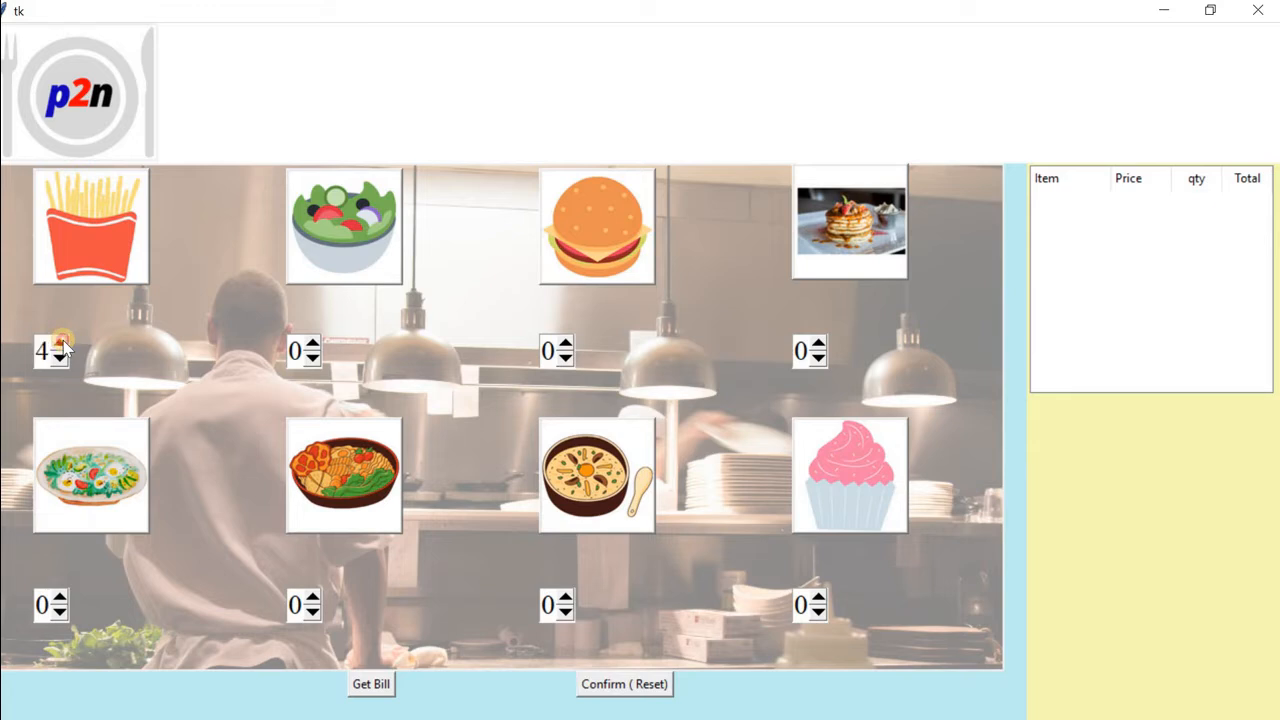
click(64, 344)
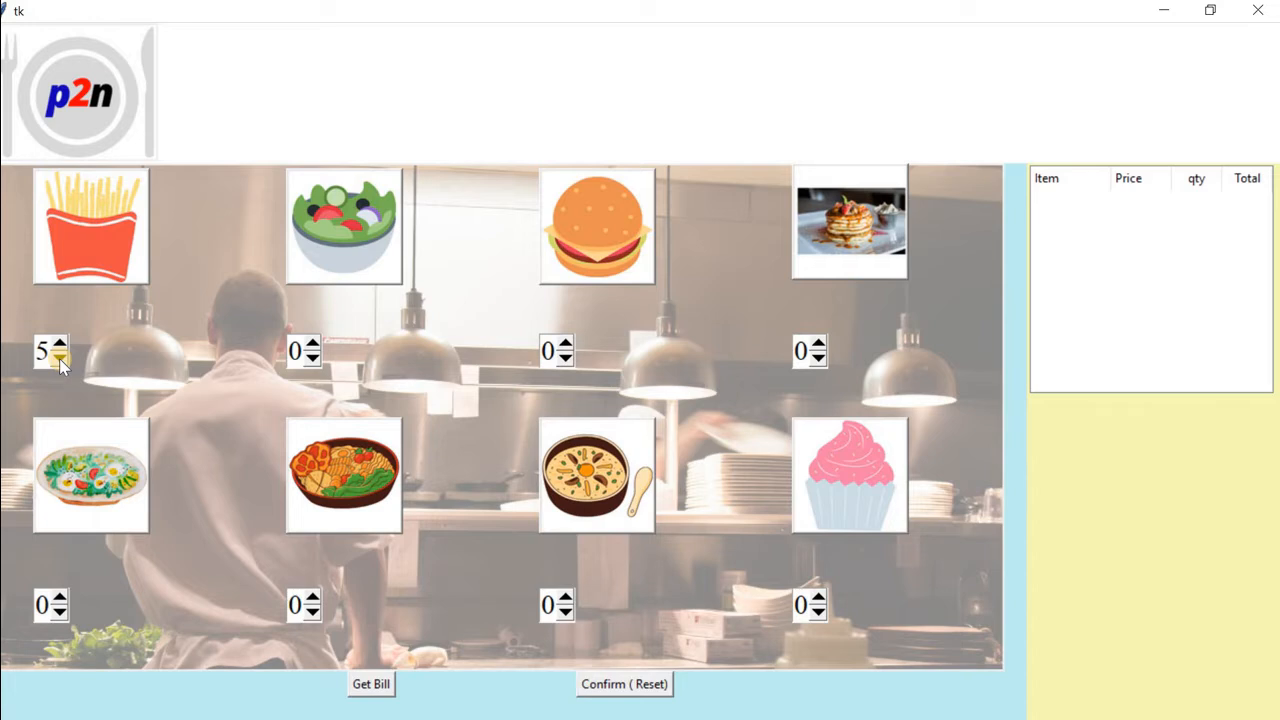
click(62, 358)
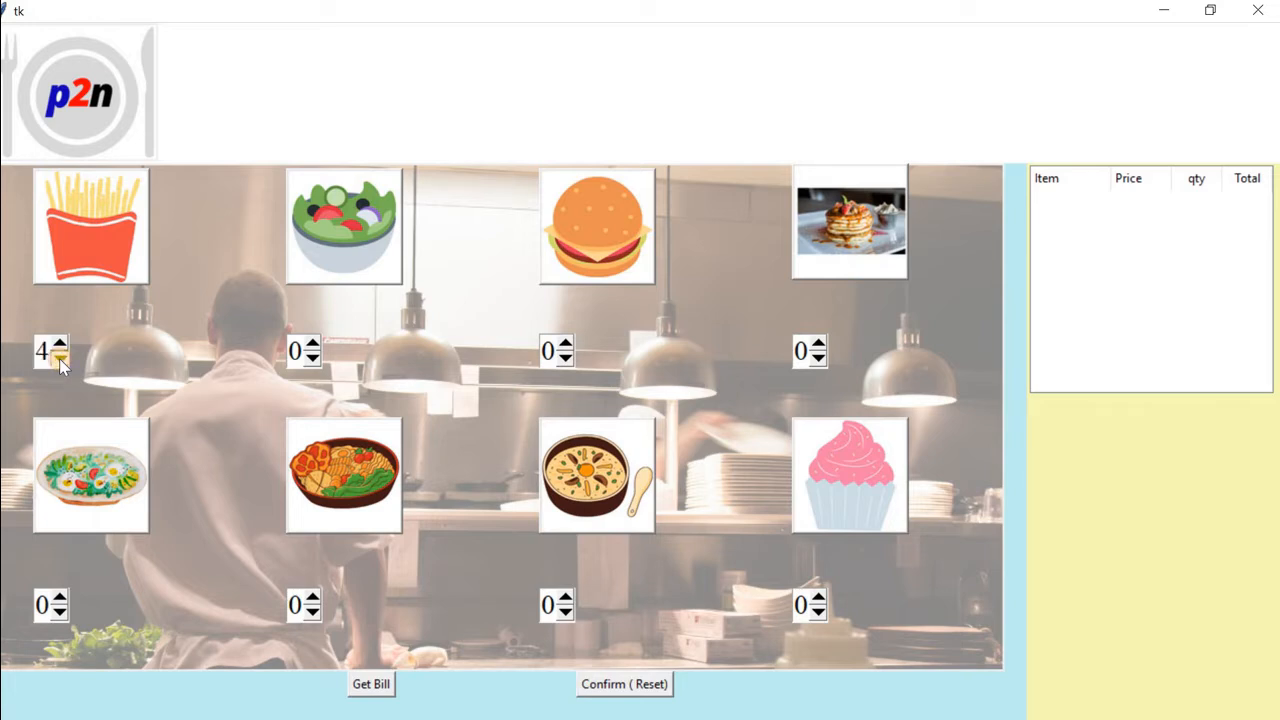
click(64, 358)
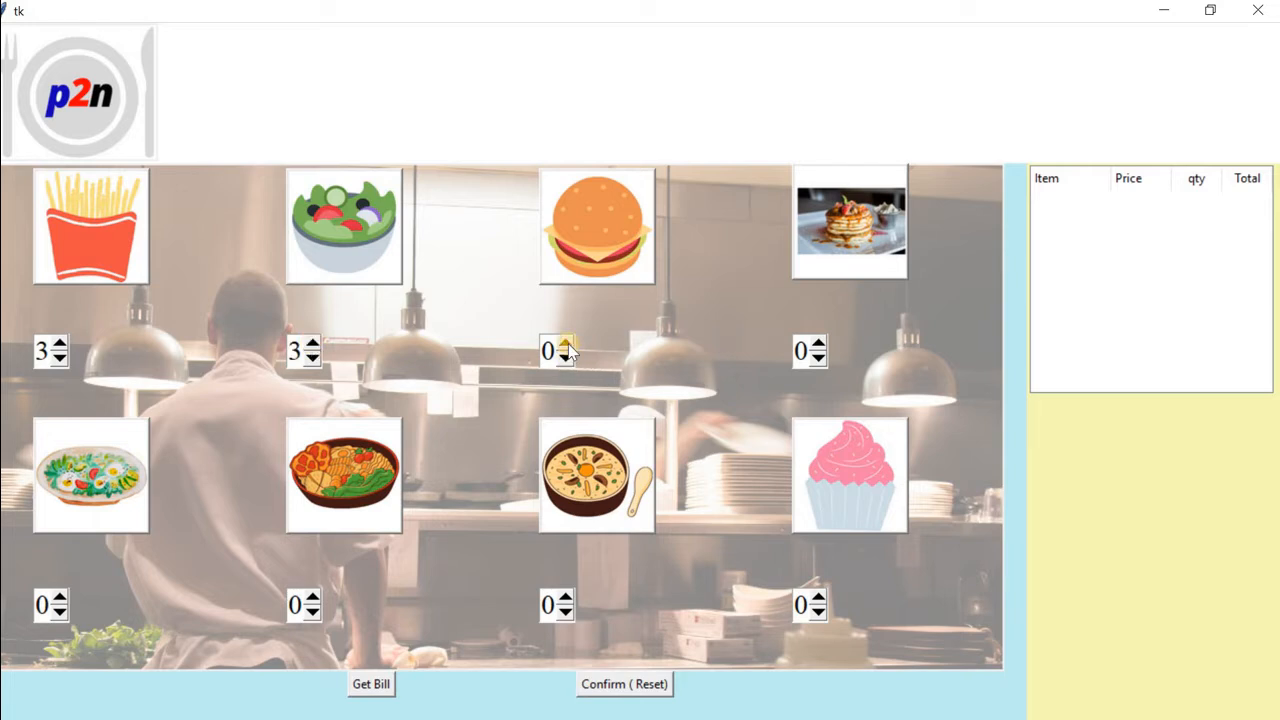
click(568, 344)
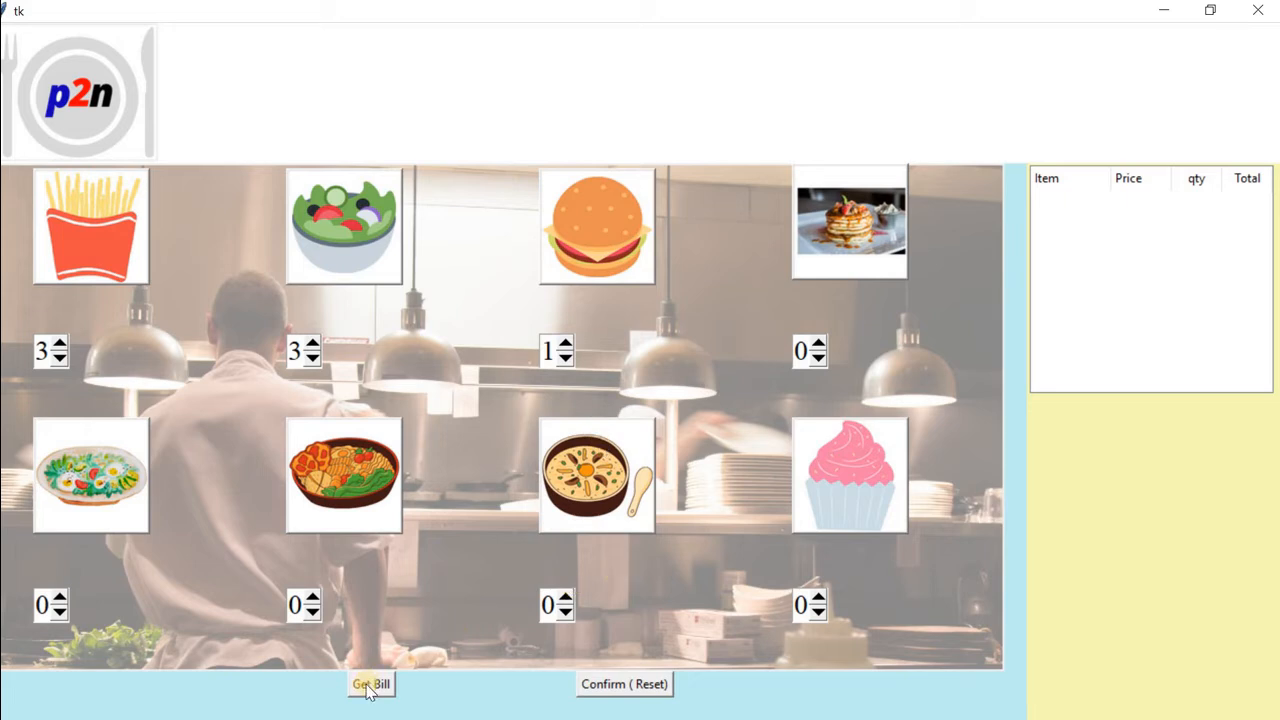
Generate the itemized bill: subtotal 210, tax 21.0, grand total 231.0
click(372, 684)
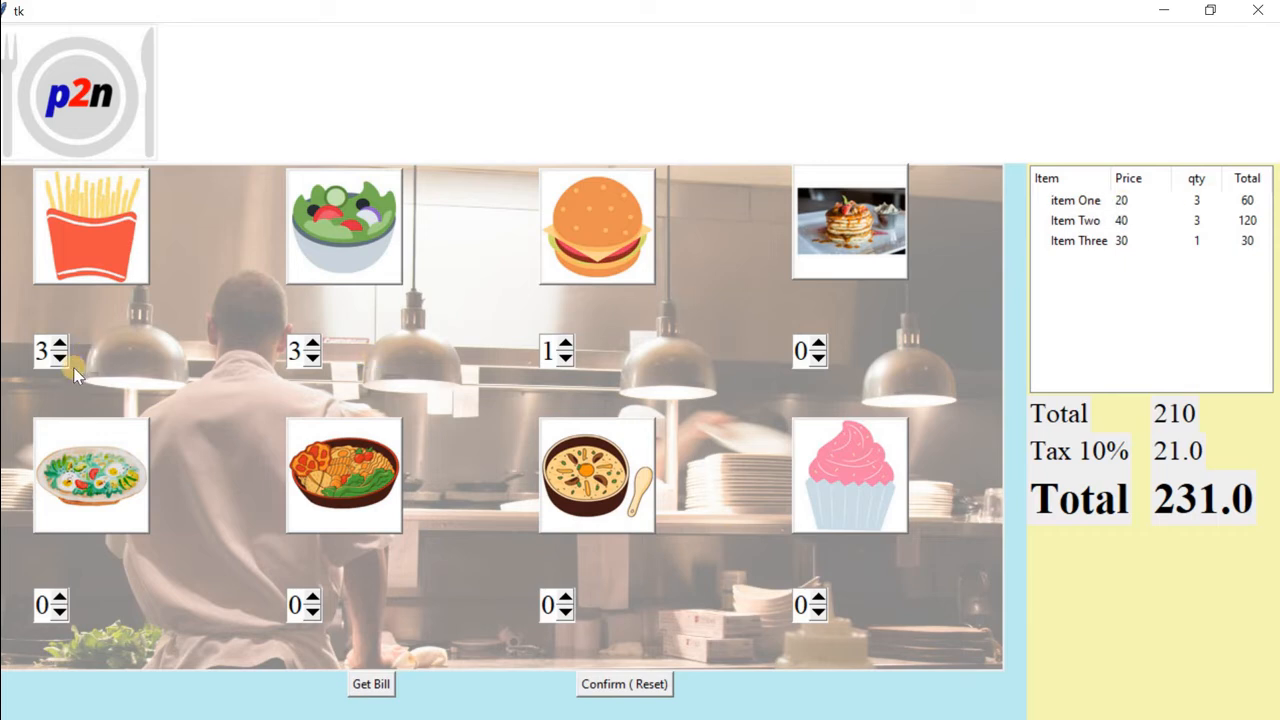
mouse_move(1188, 362)
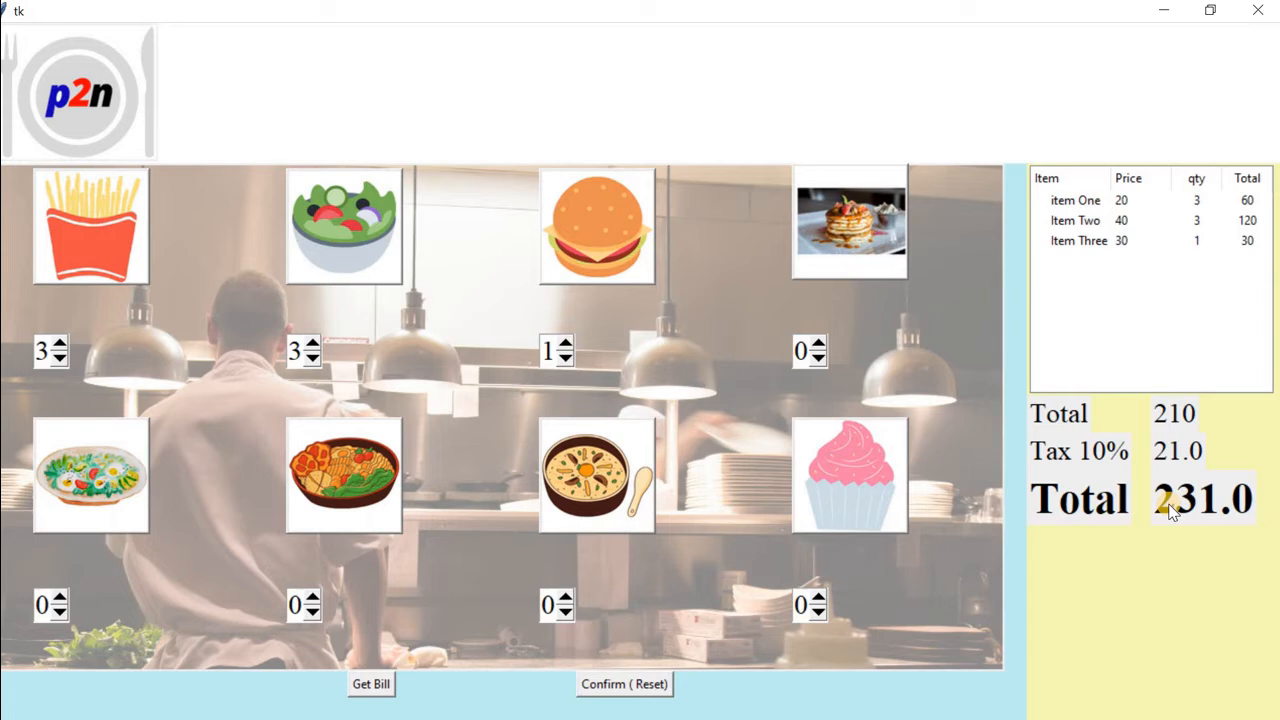
mouse_move(1104, 472)
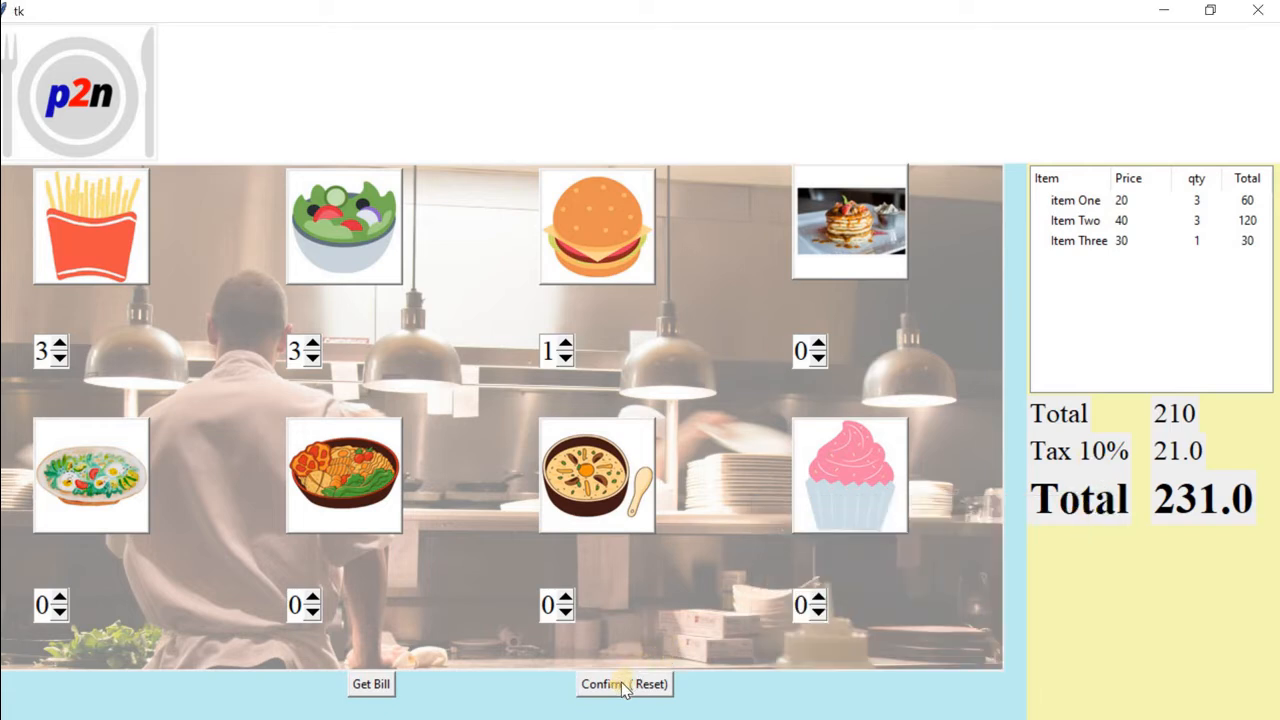
mouse_move(556, 350)
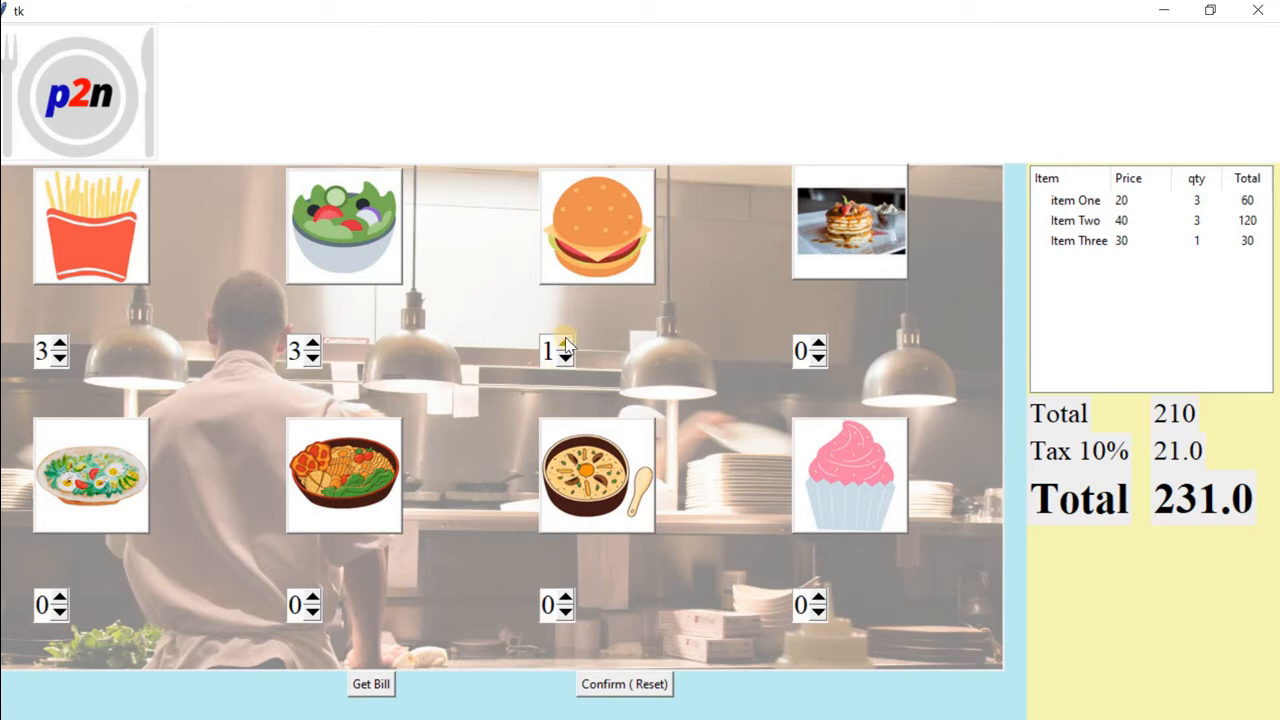
Raise burgers to 2 for a 264.0 bill, then Confirm (Reset) to clear everything
click(568, 344)
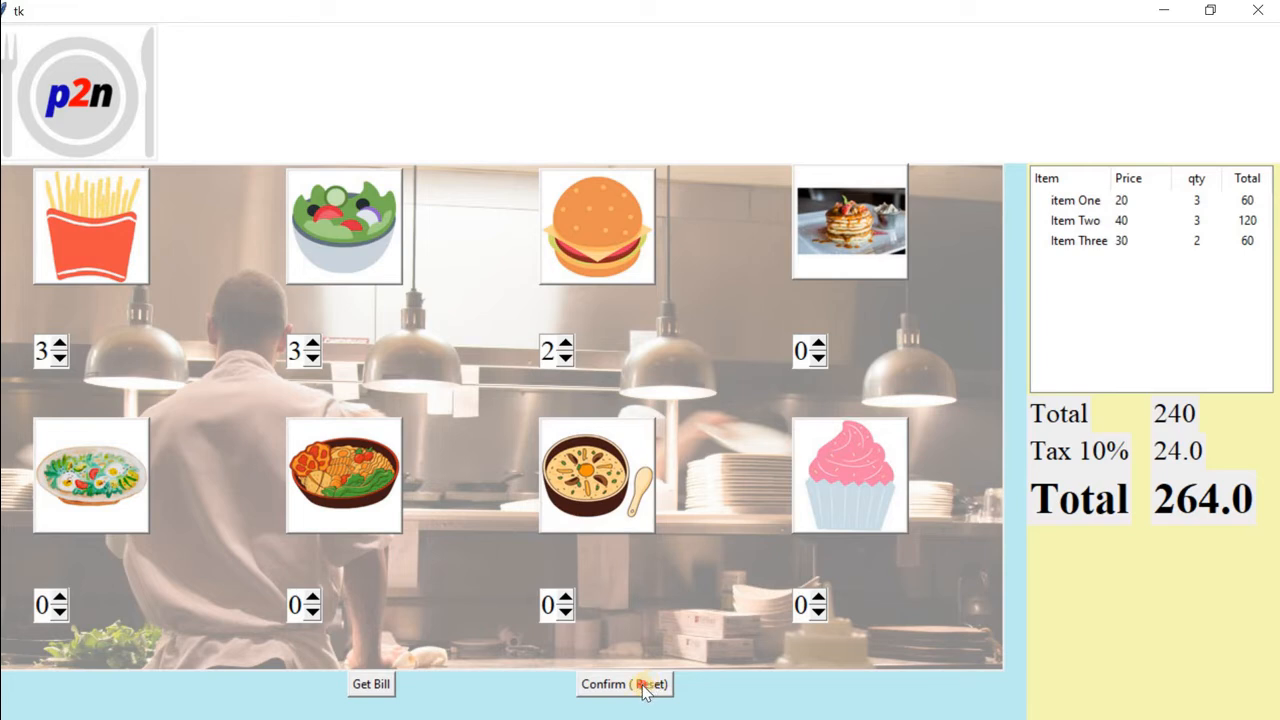
click(624, 684)
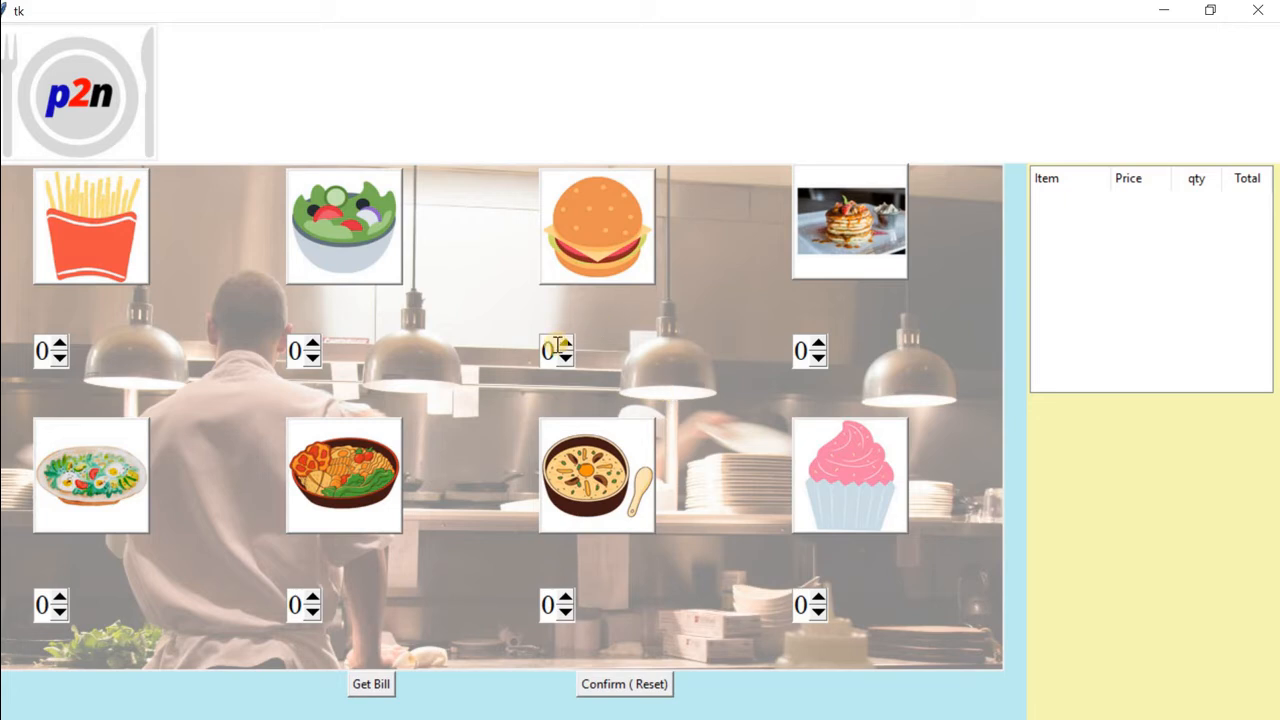
Raise the burger quantity to 2 for a fresh order
click(568, 344)
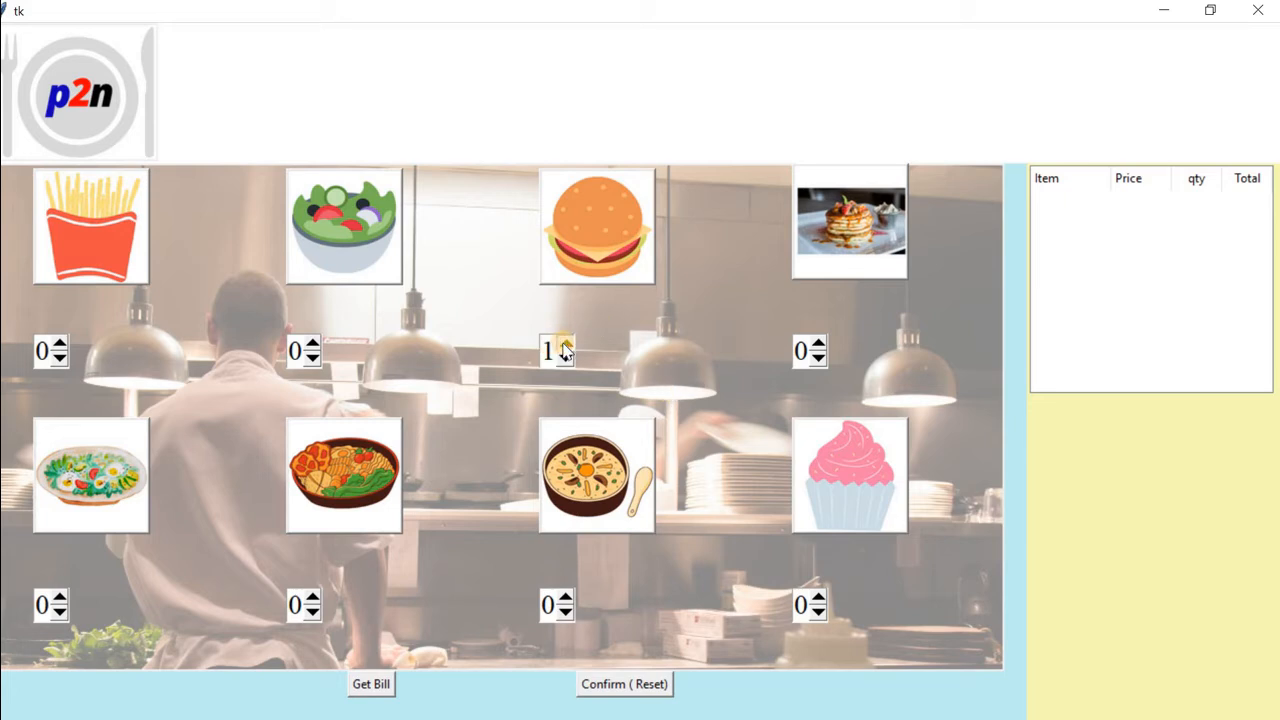
click(568, 344)
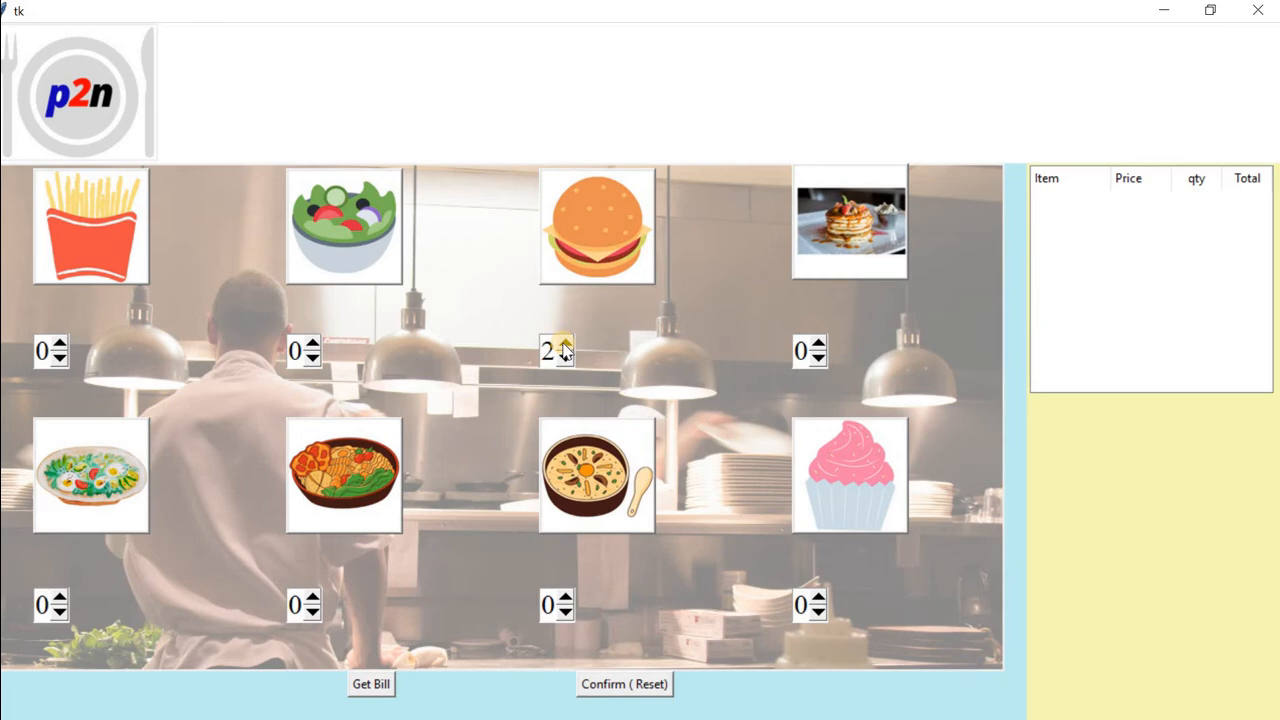
Raise burgers to 5, add pancakes, then Confirm (Reset) to zero the order
click(566, 344)
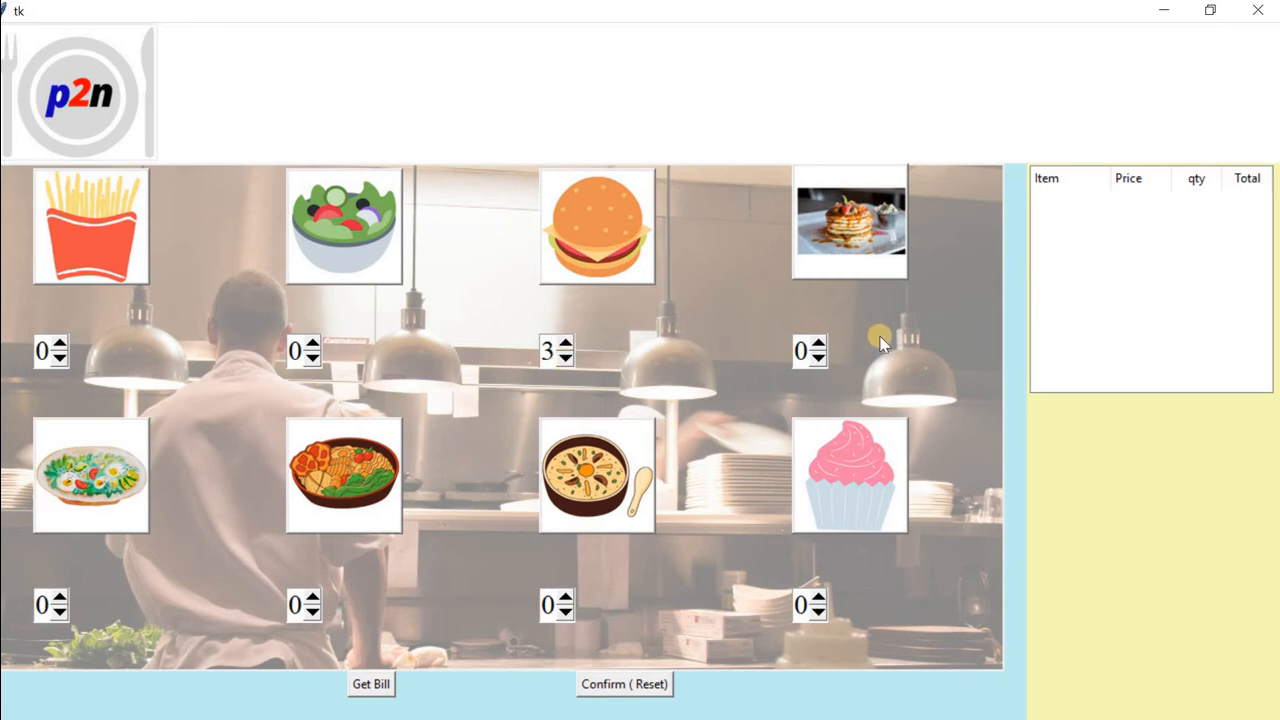
mouse_move(696, 550)
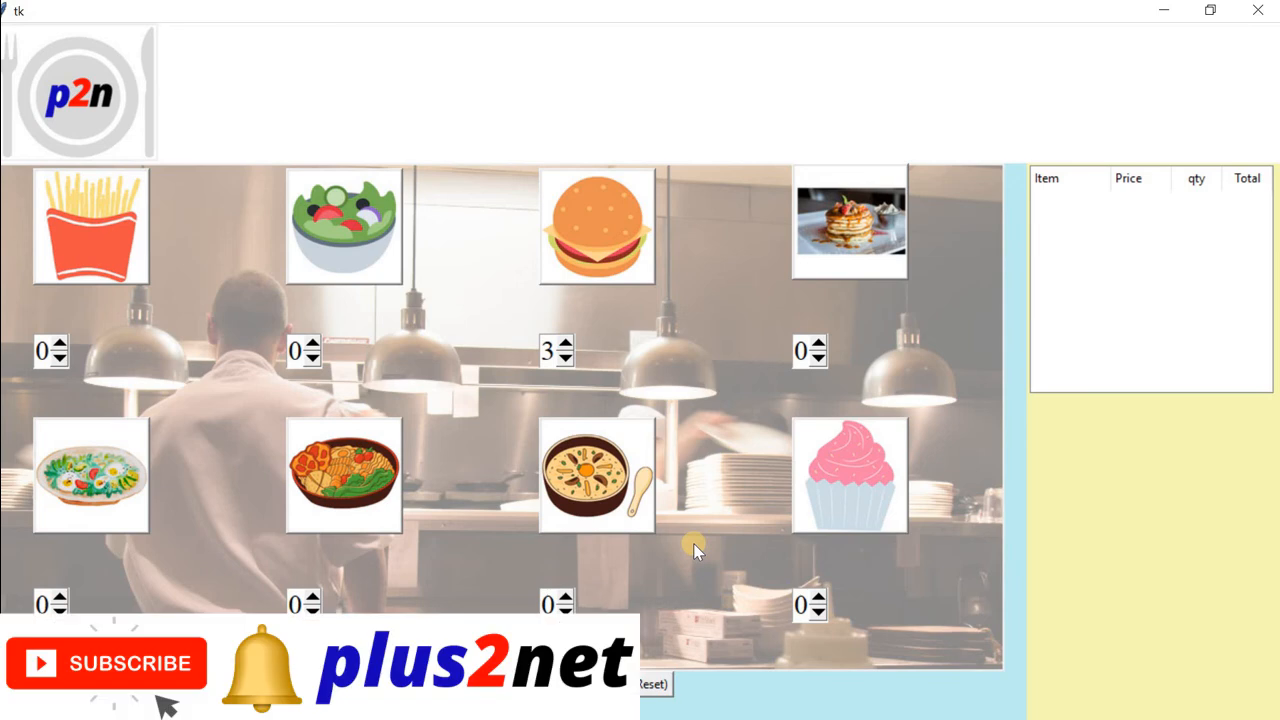
mouse_move(588, 344)
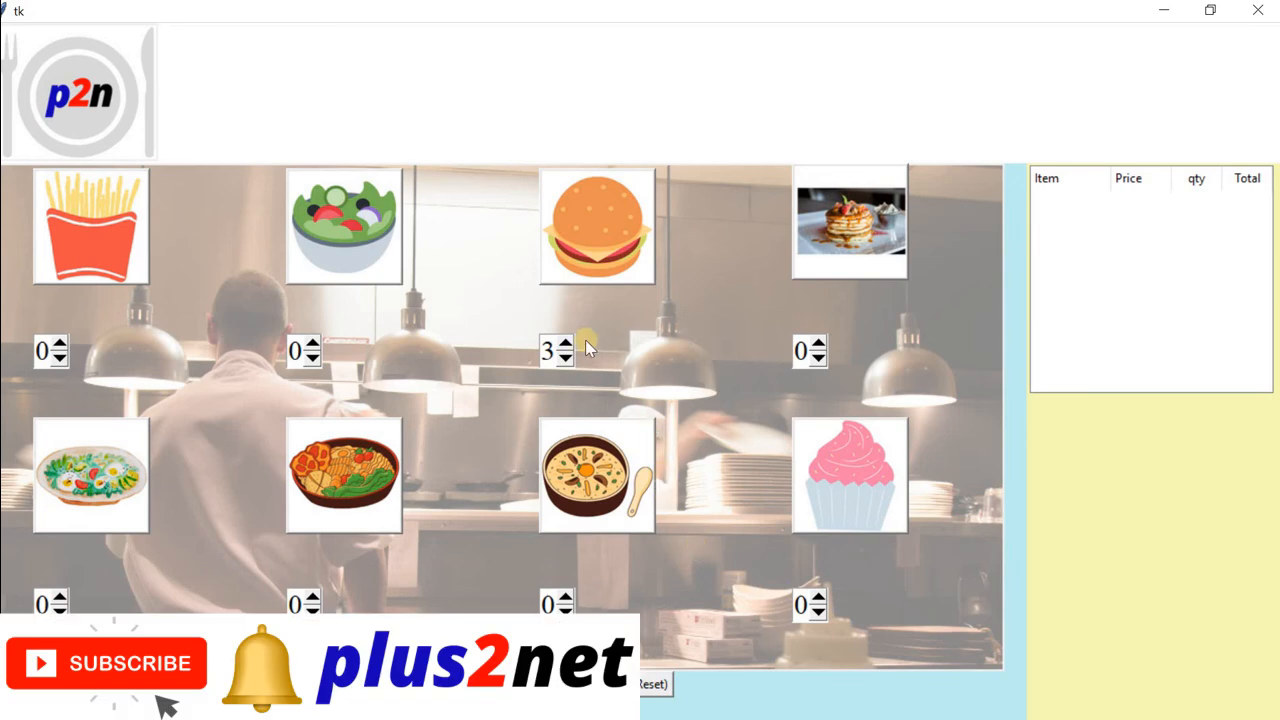
click(568, 344)
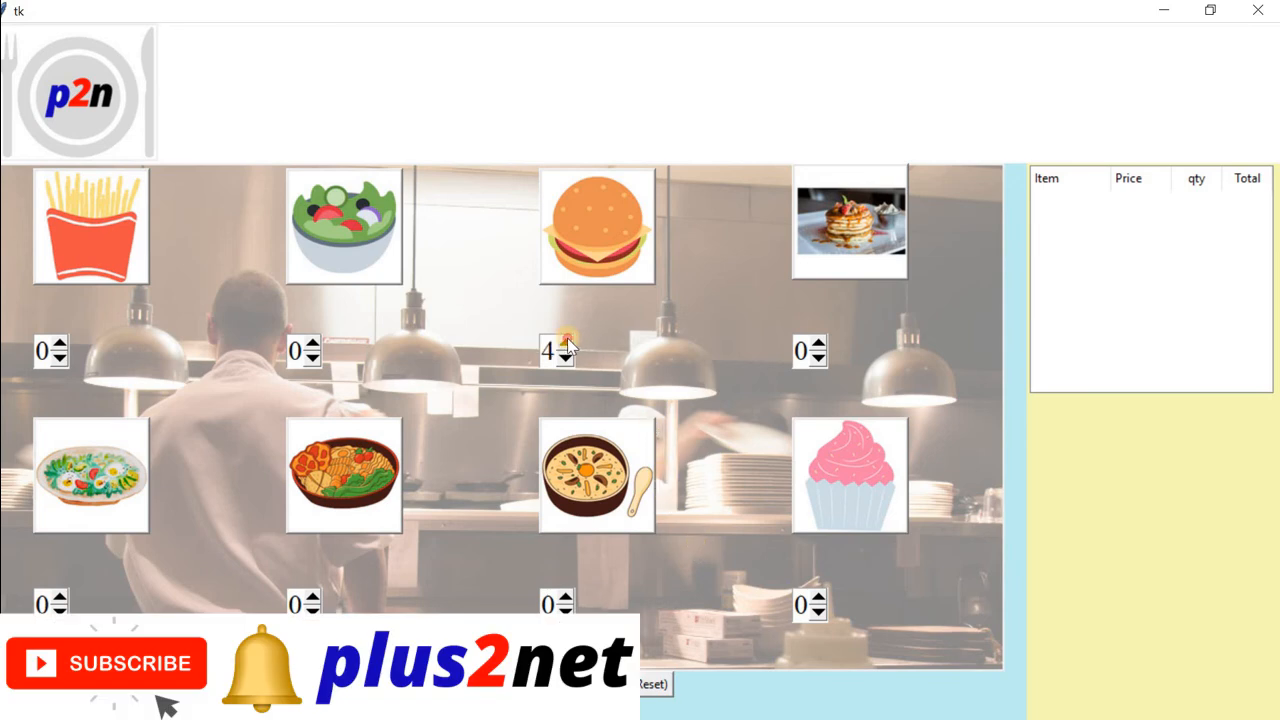
click(568, 344)
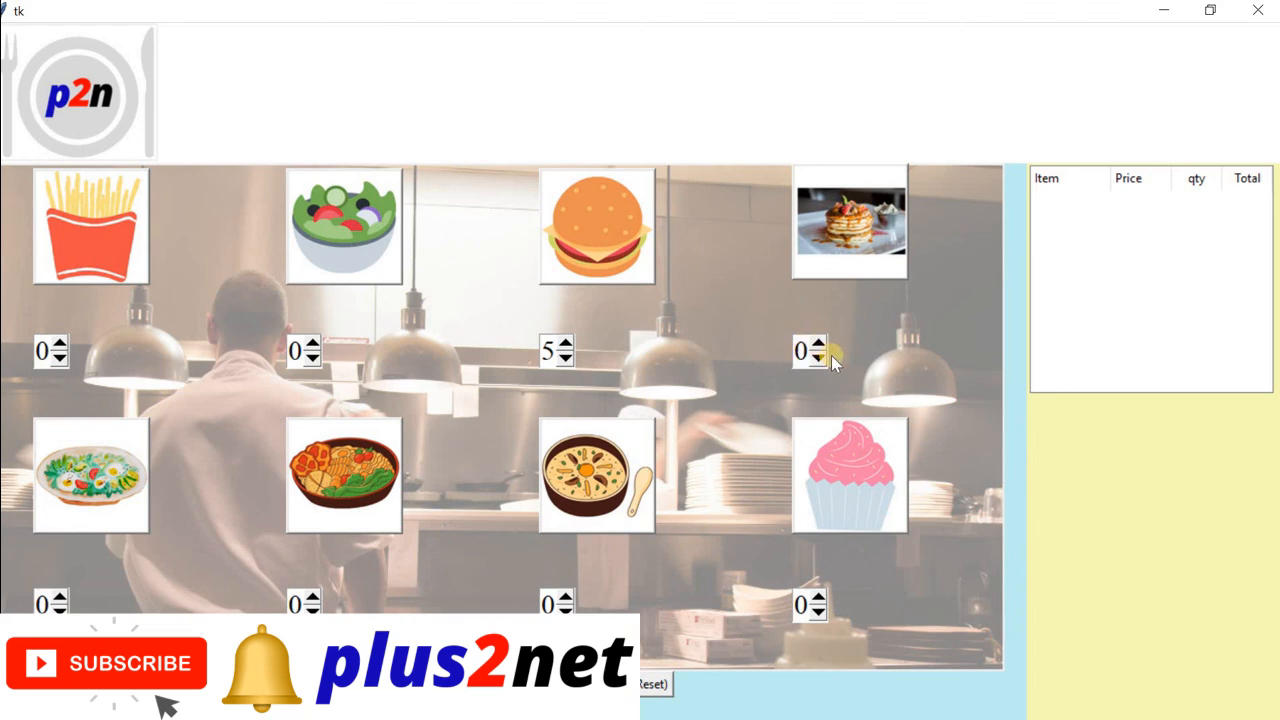
click(820, 344)
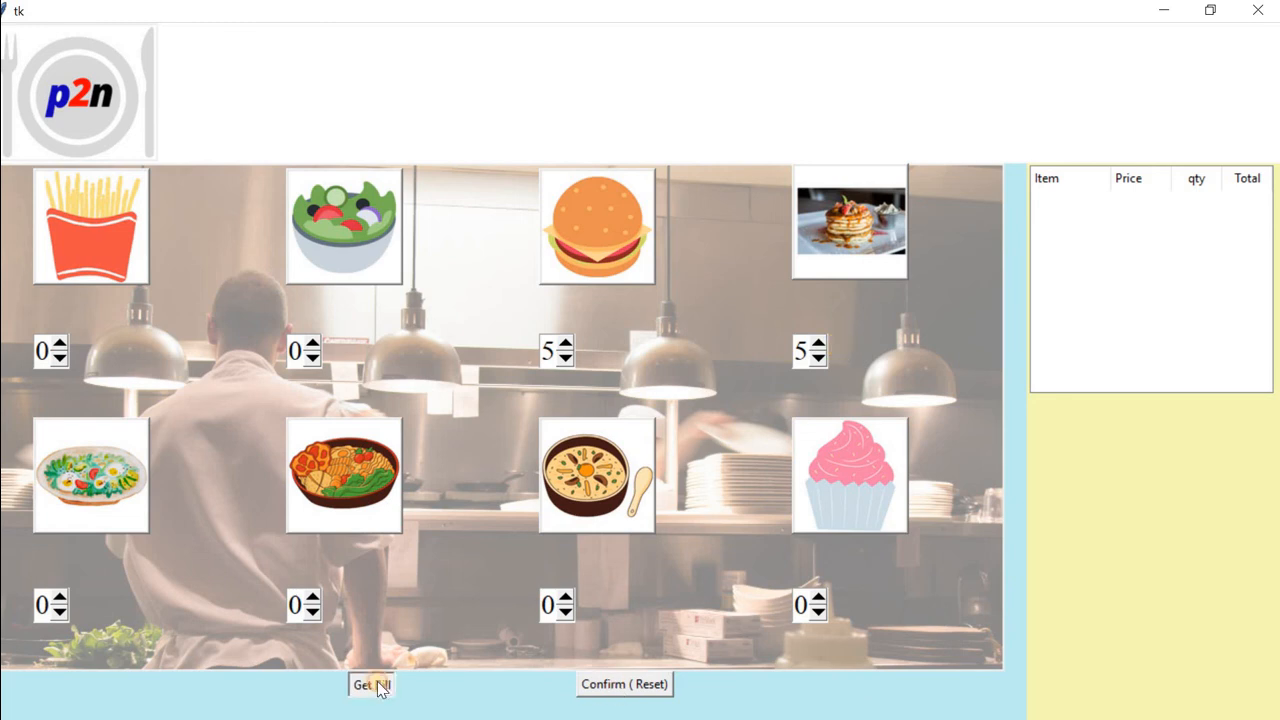
click(624, 684)
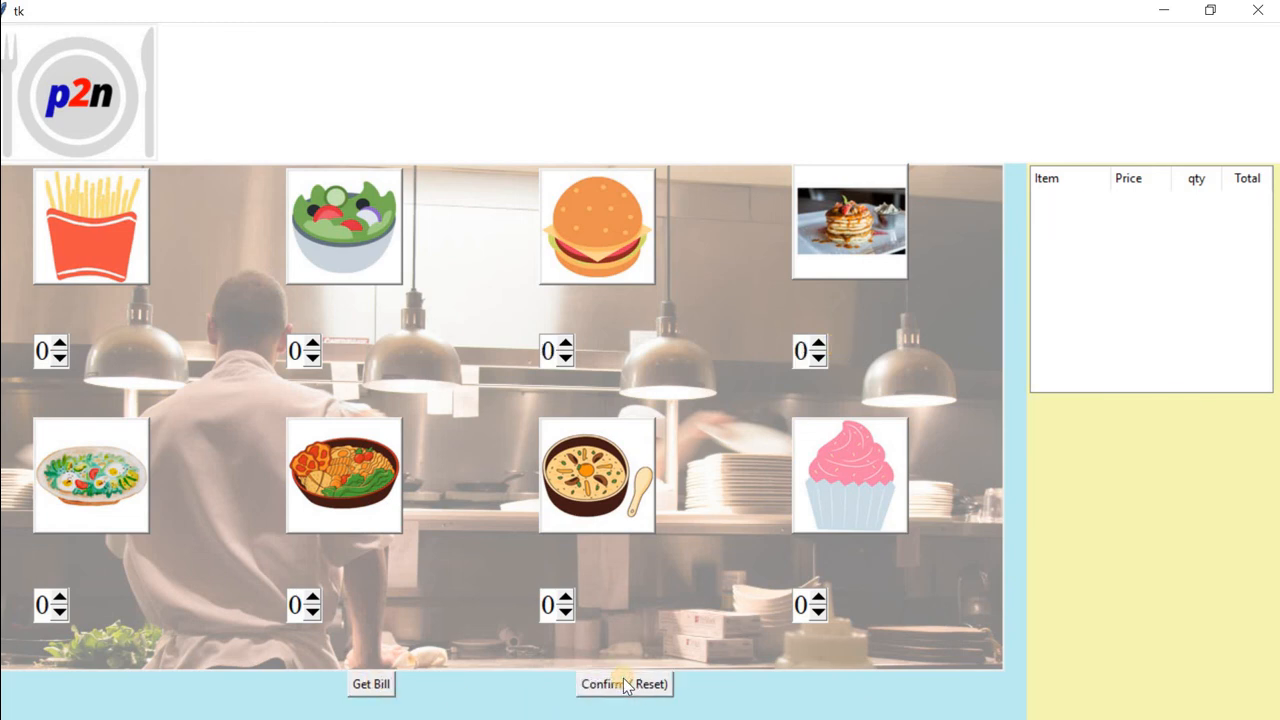